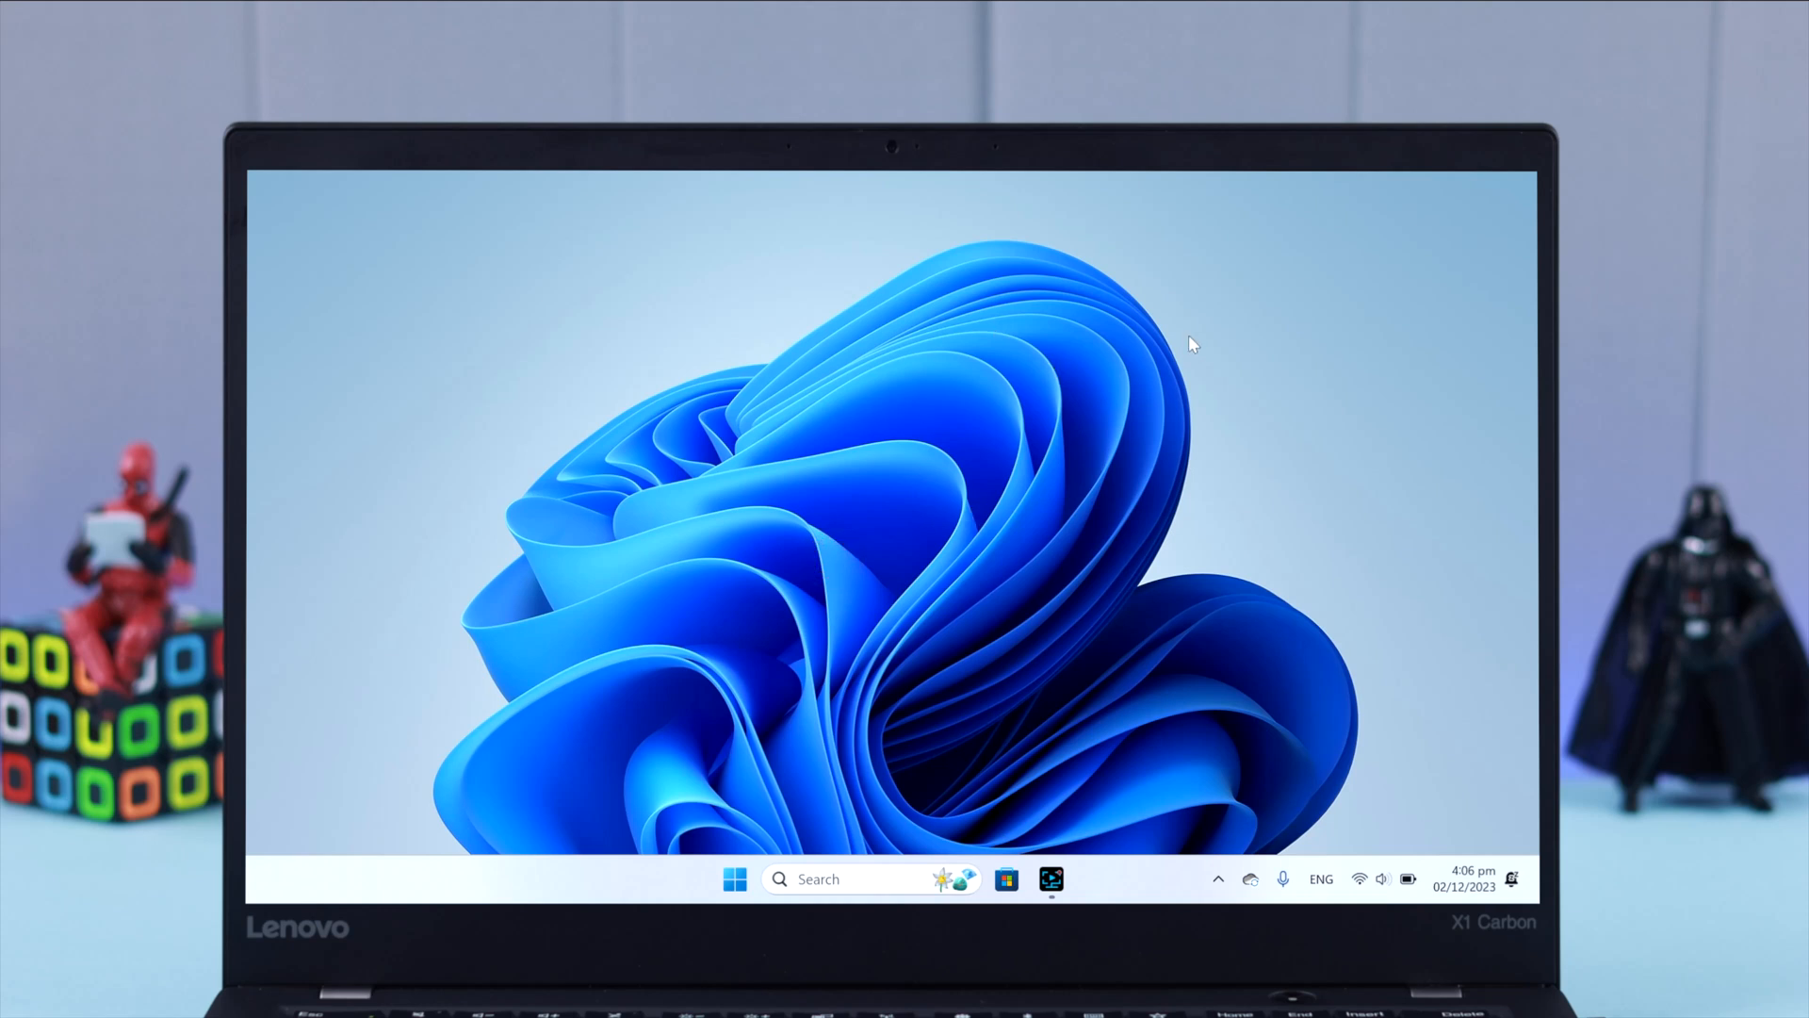
mouse_move(661, 287)
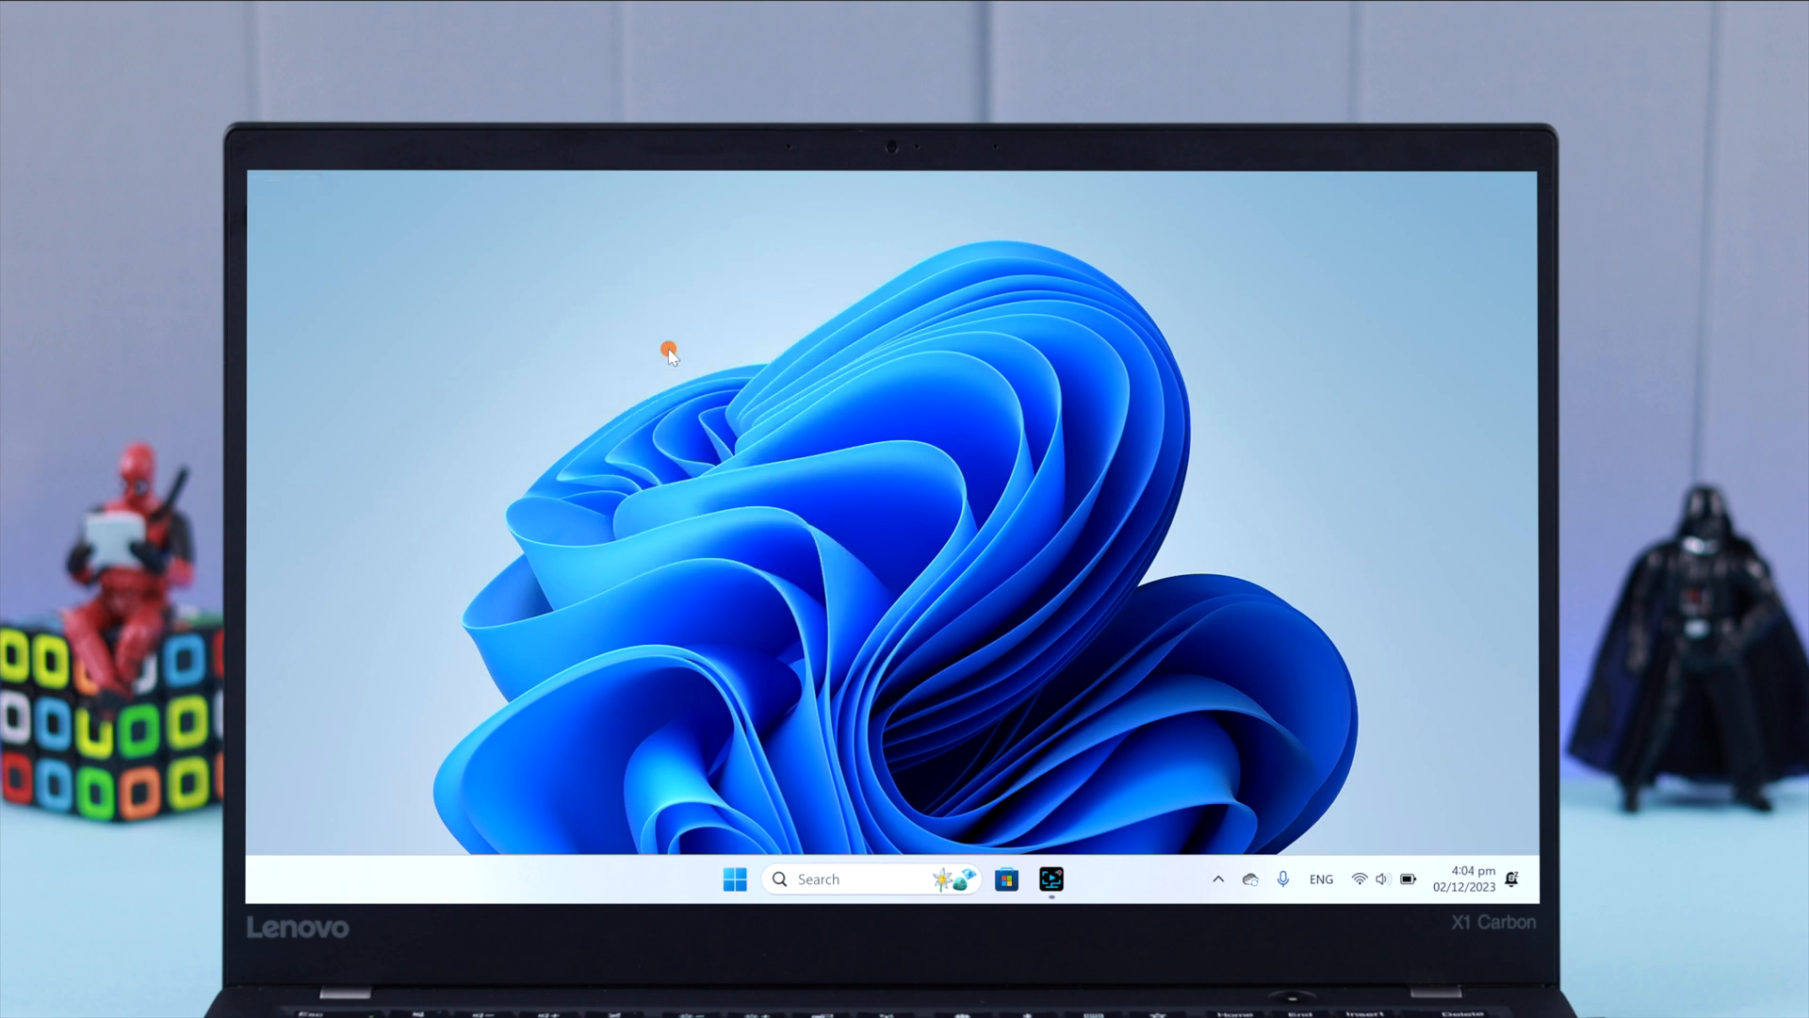
mouse_move(251, 549)
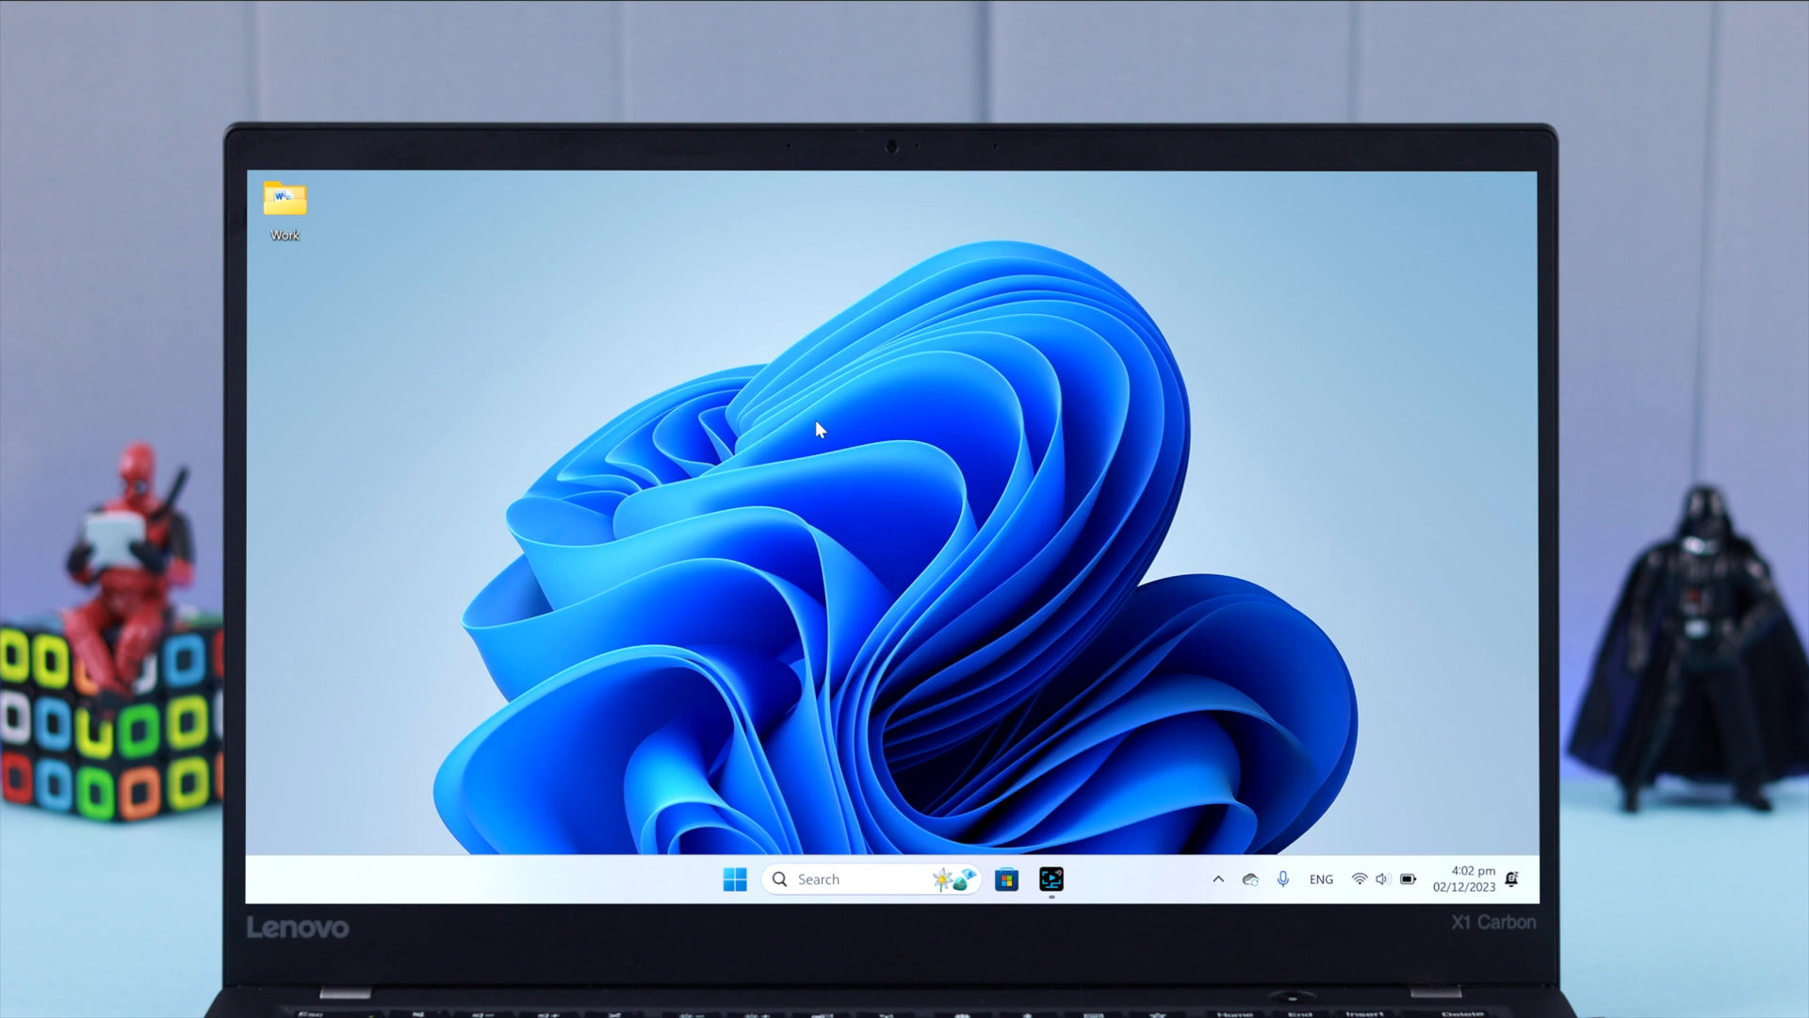
Open Desktop icon settings from the desktop's Personalise > Themes page
right_click(819, 430)
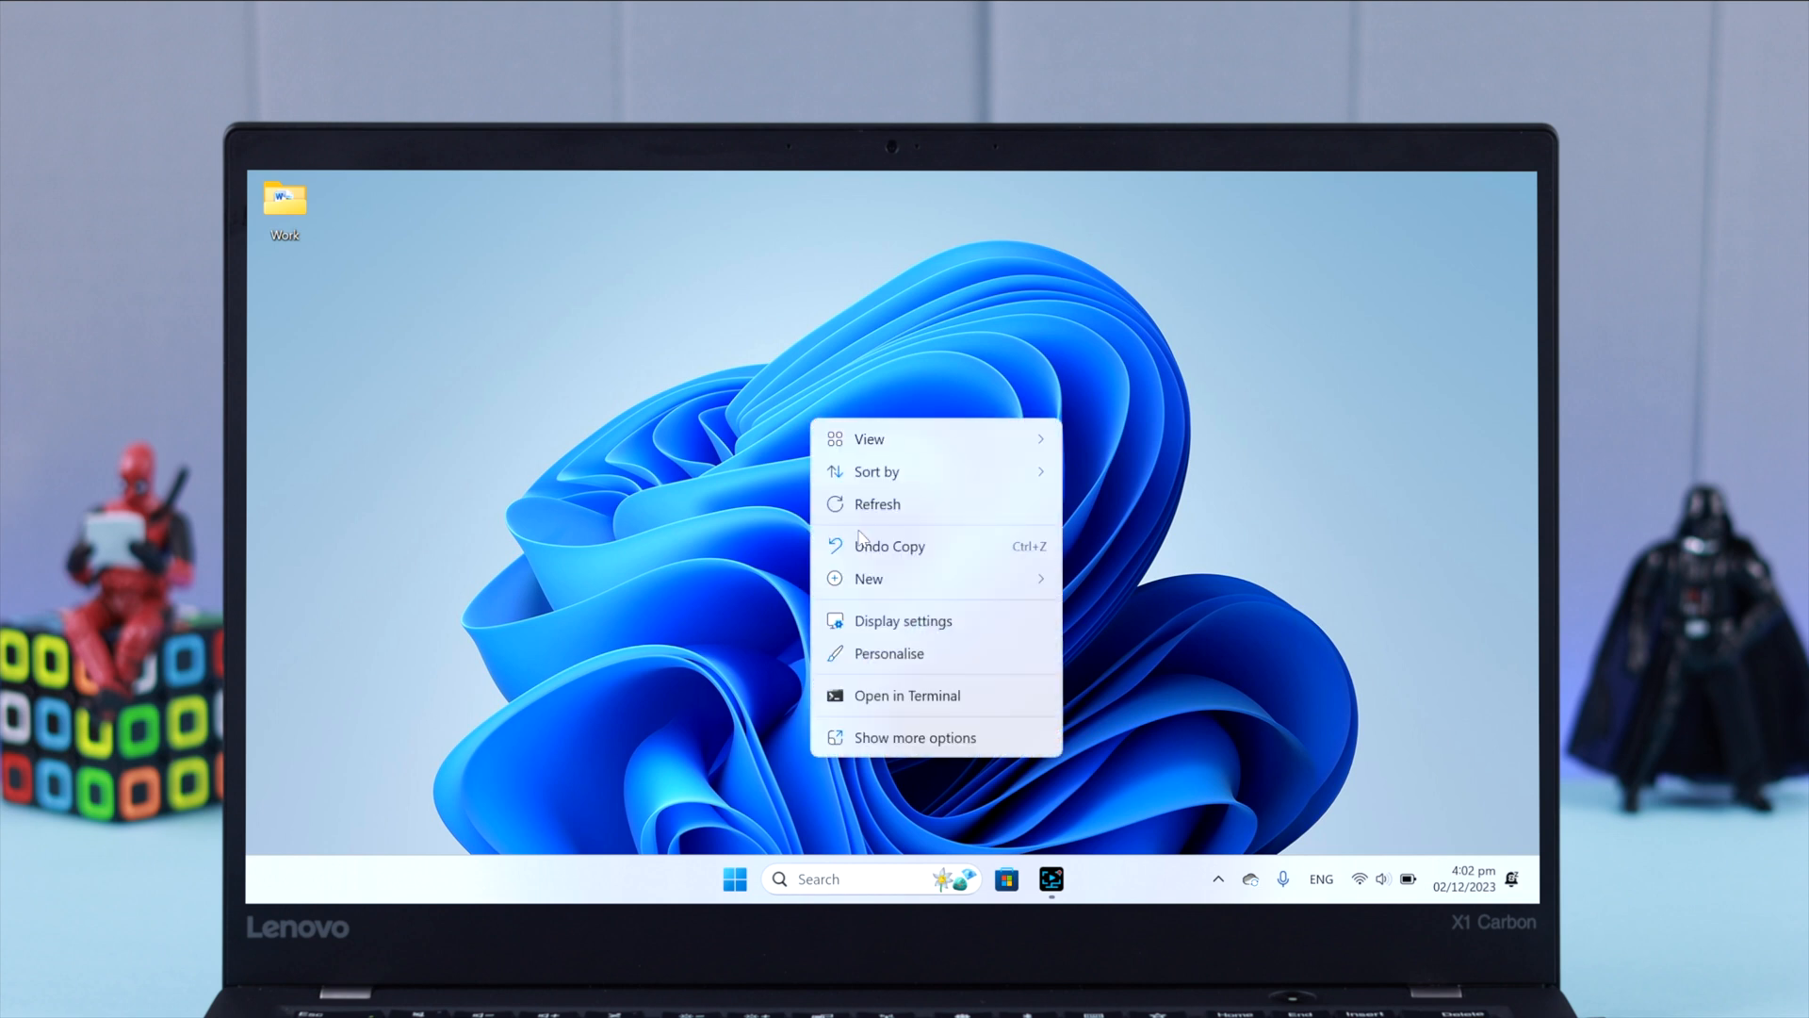
click(887, 653)
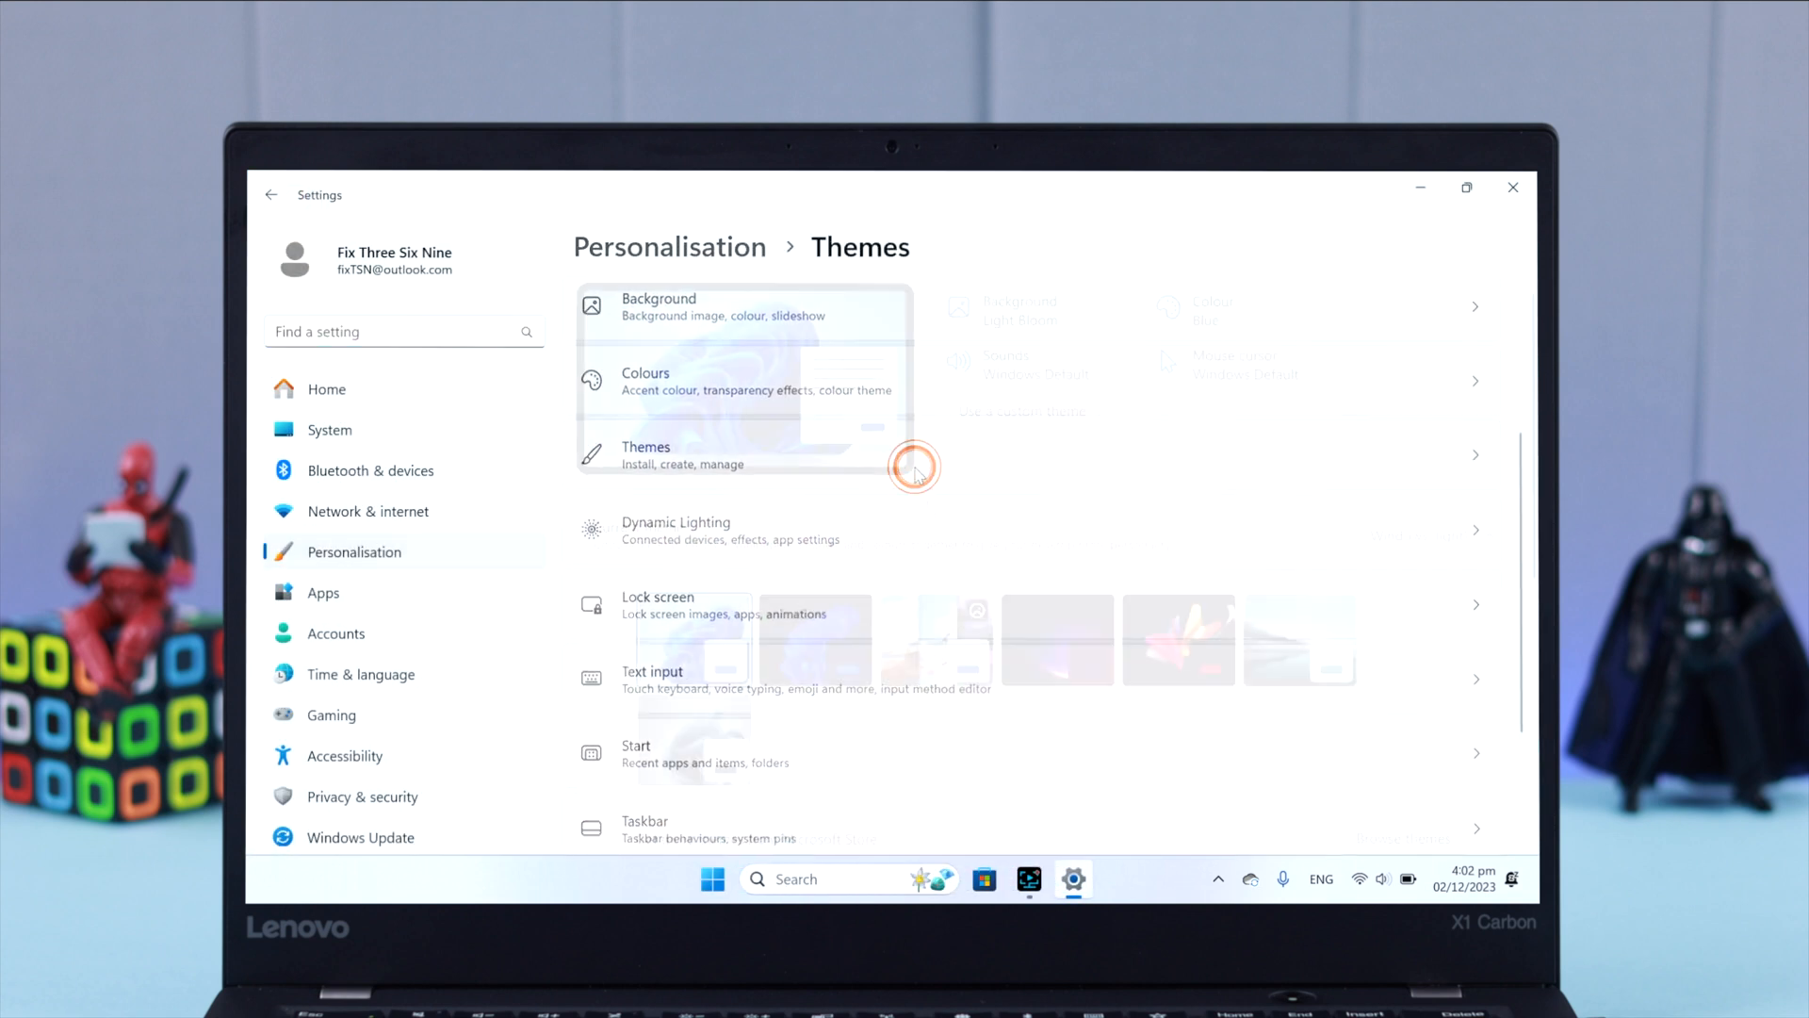
scroll(down, 3)
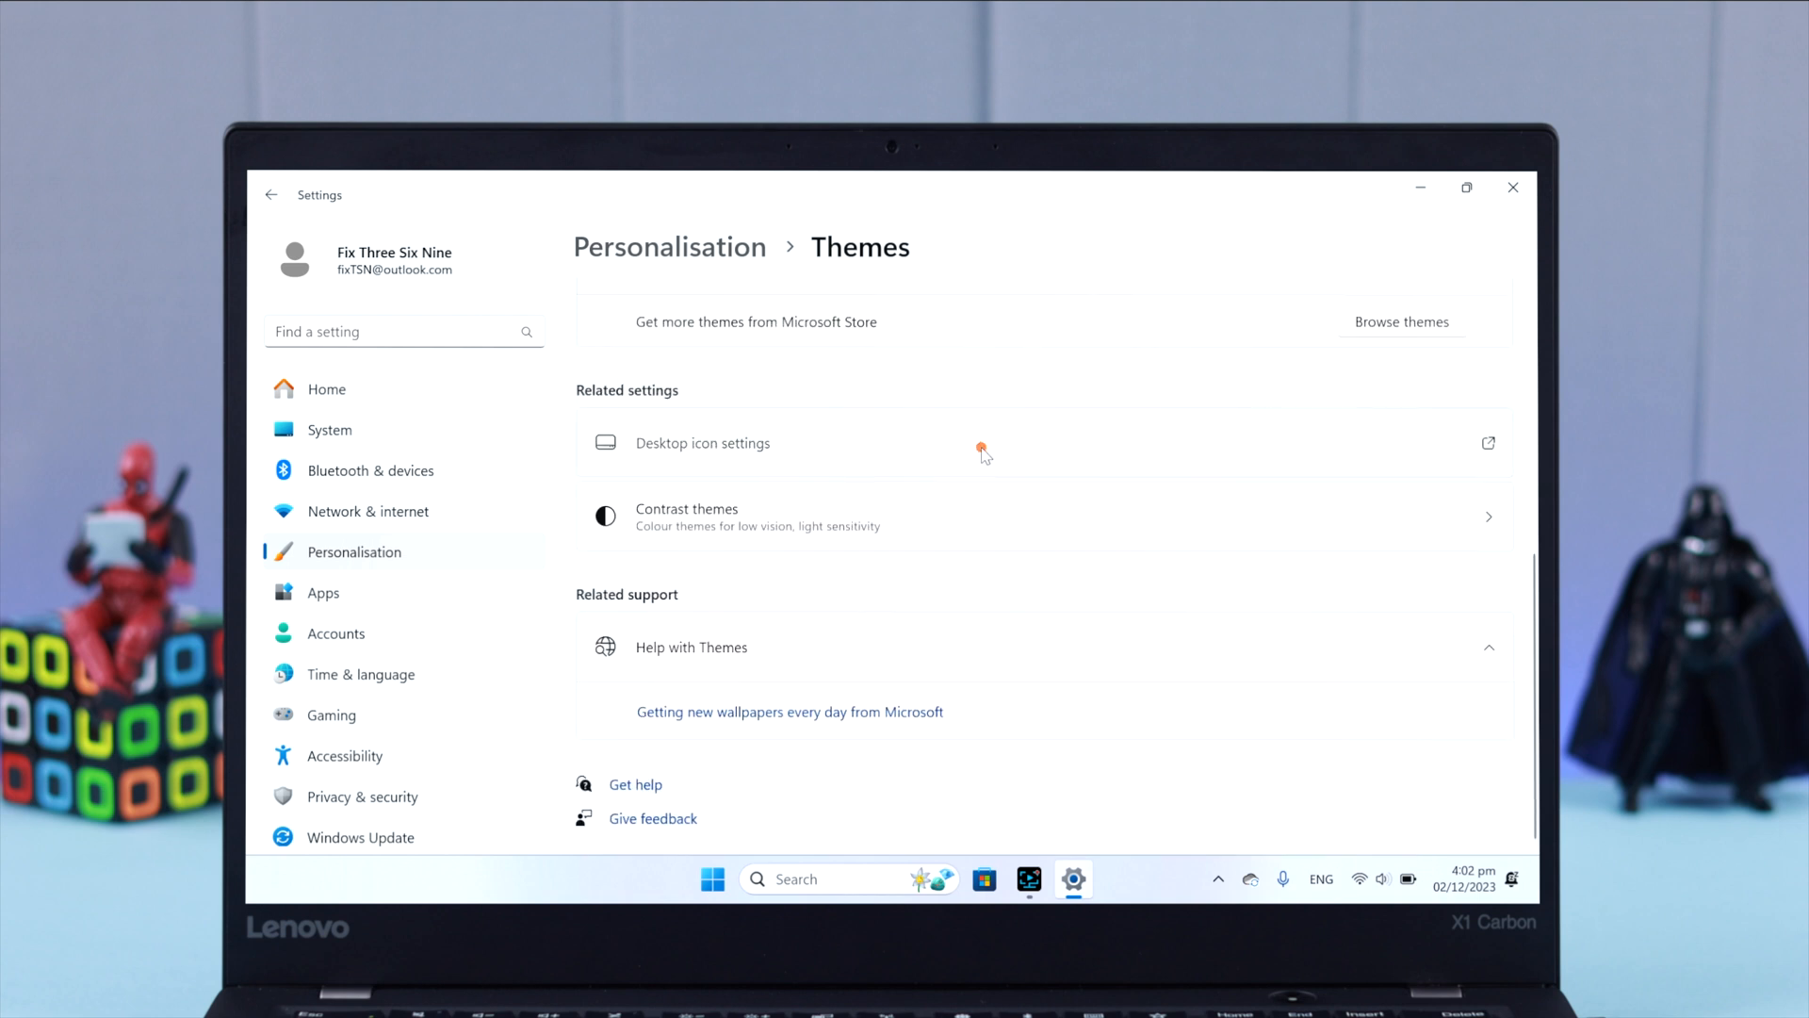
click(703, 443)
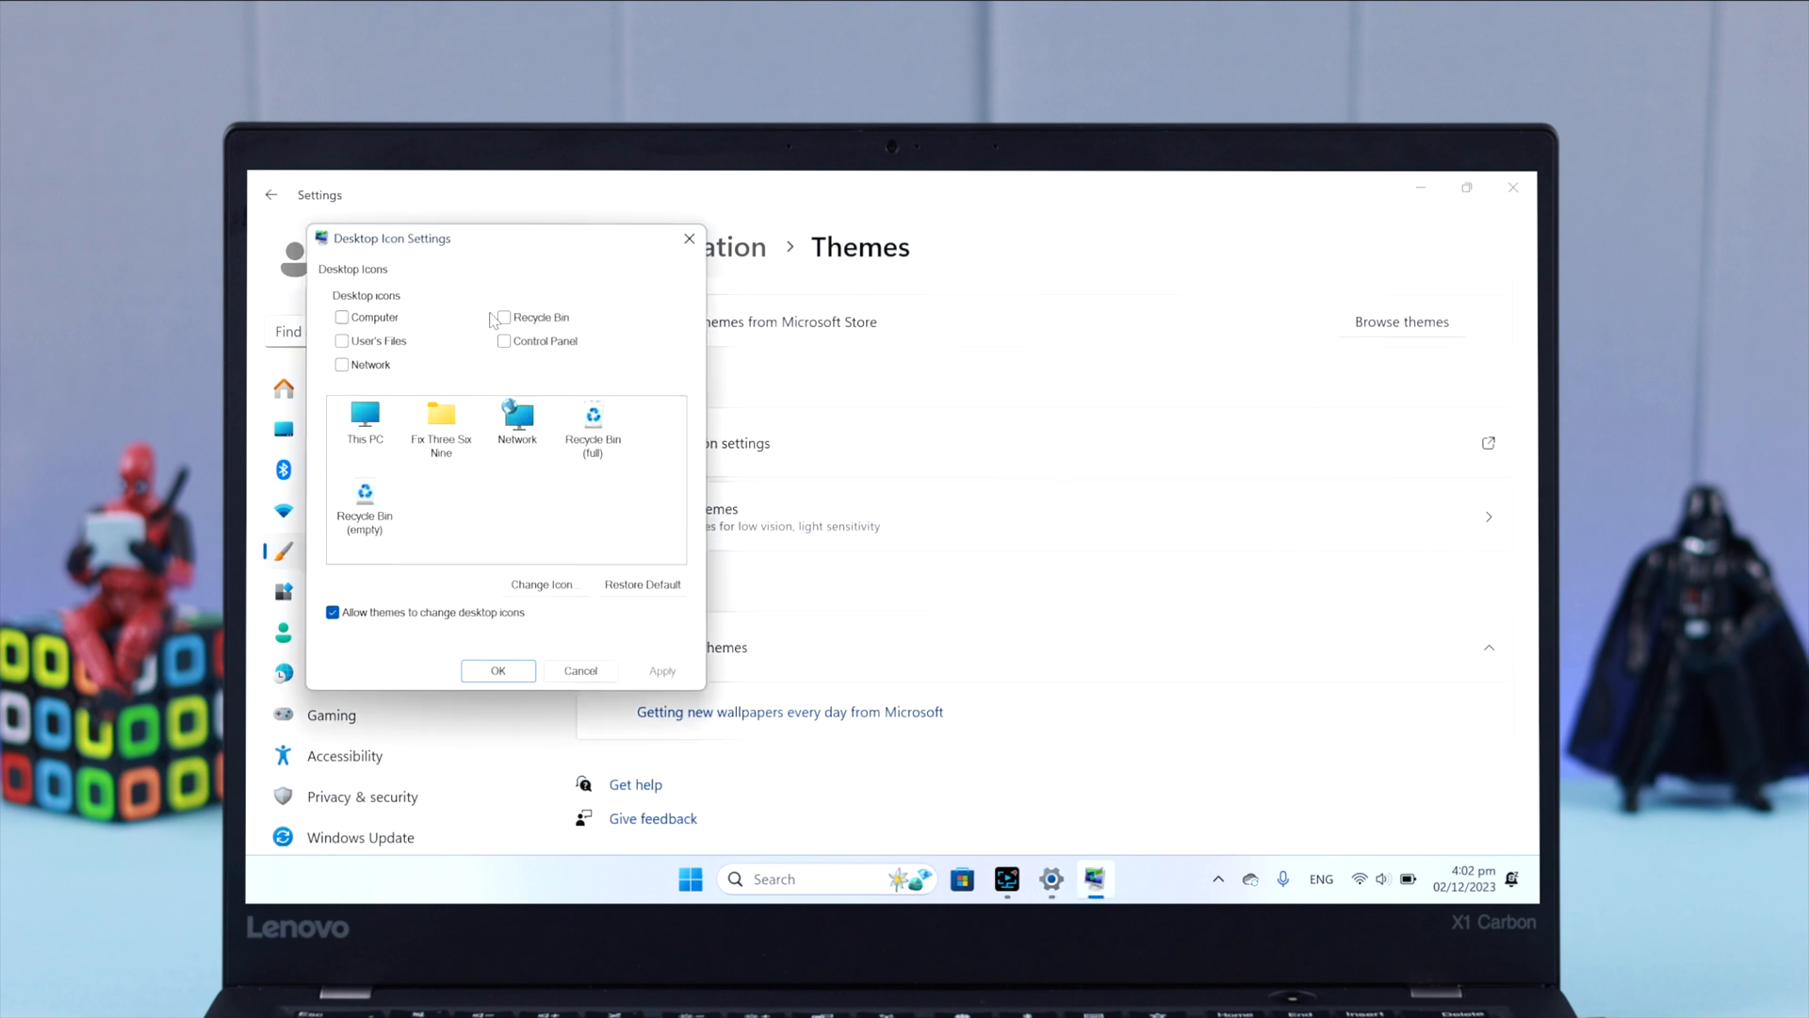
Tick the Computer and other desktop icons, then apply the change
click(341, 318)
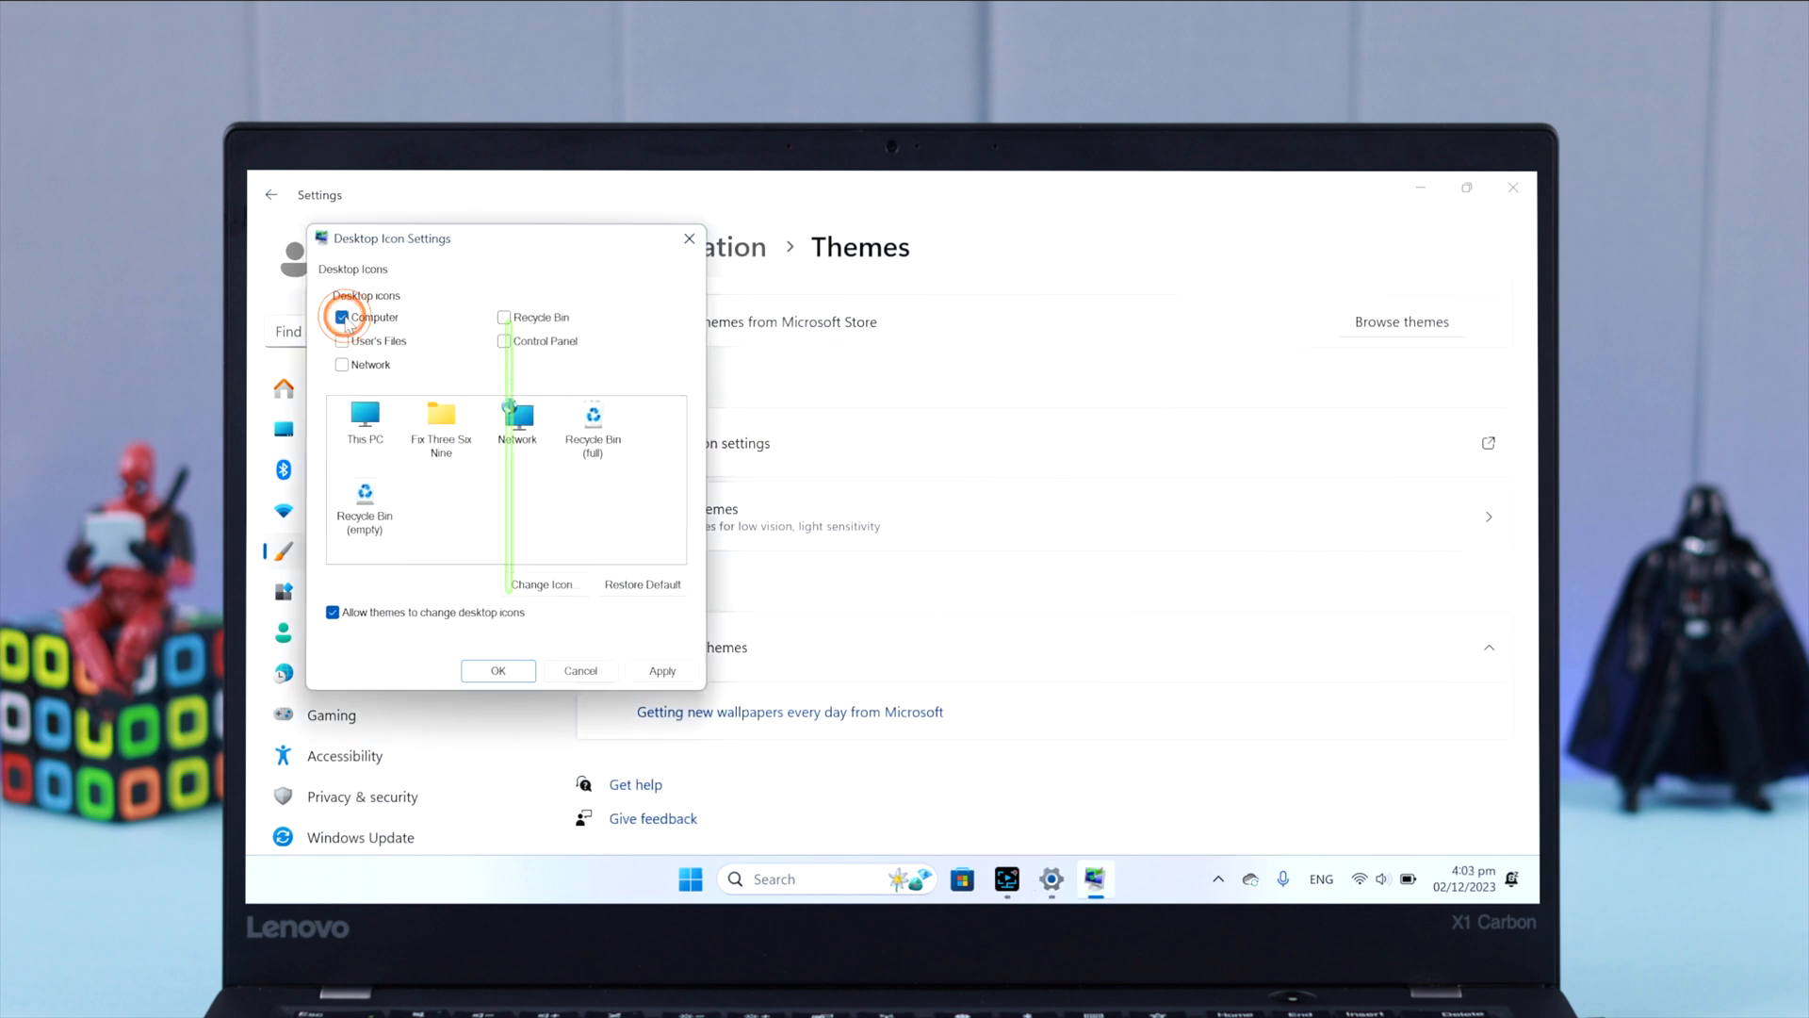
click(504, 317)
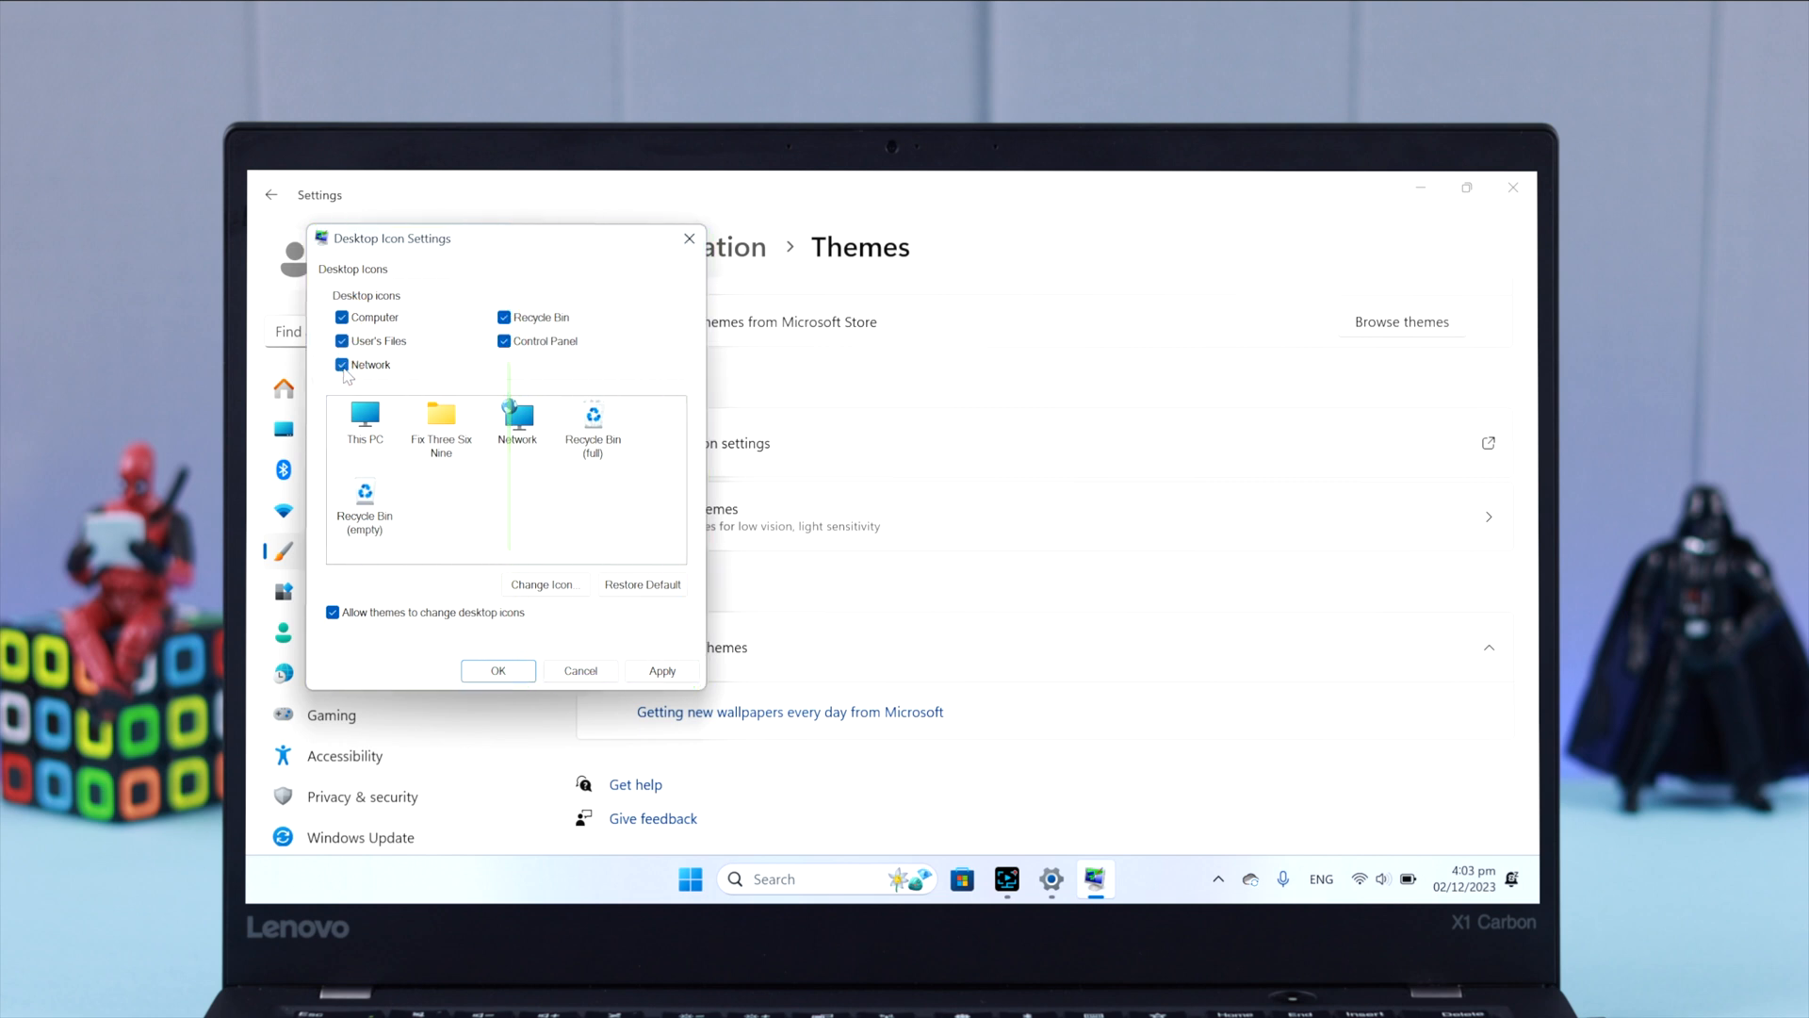
click(662, 670)
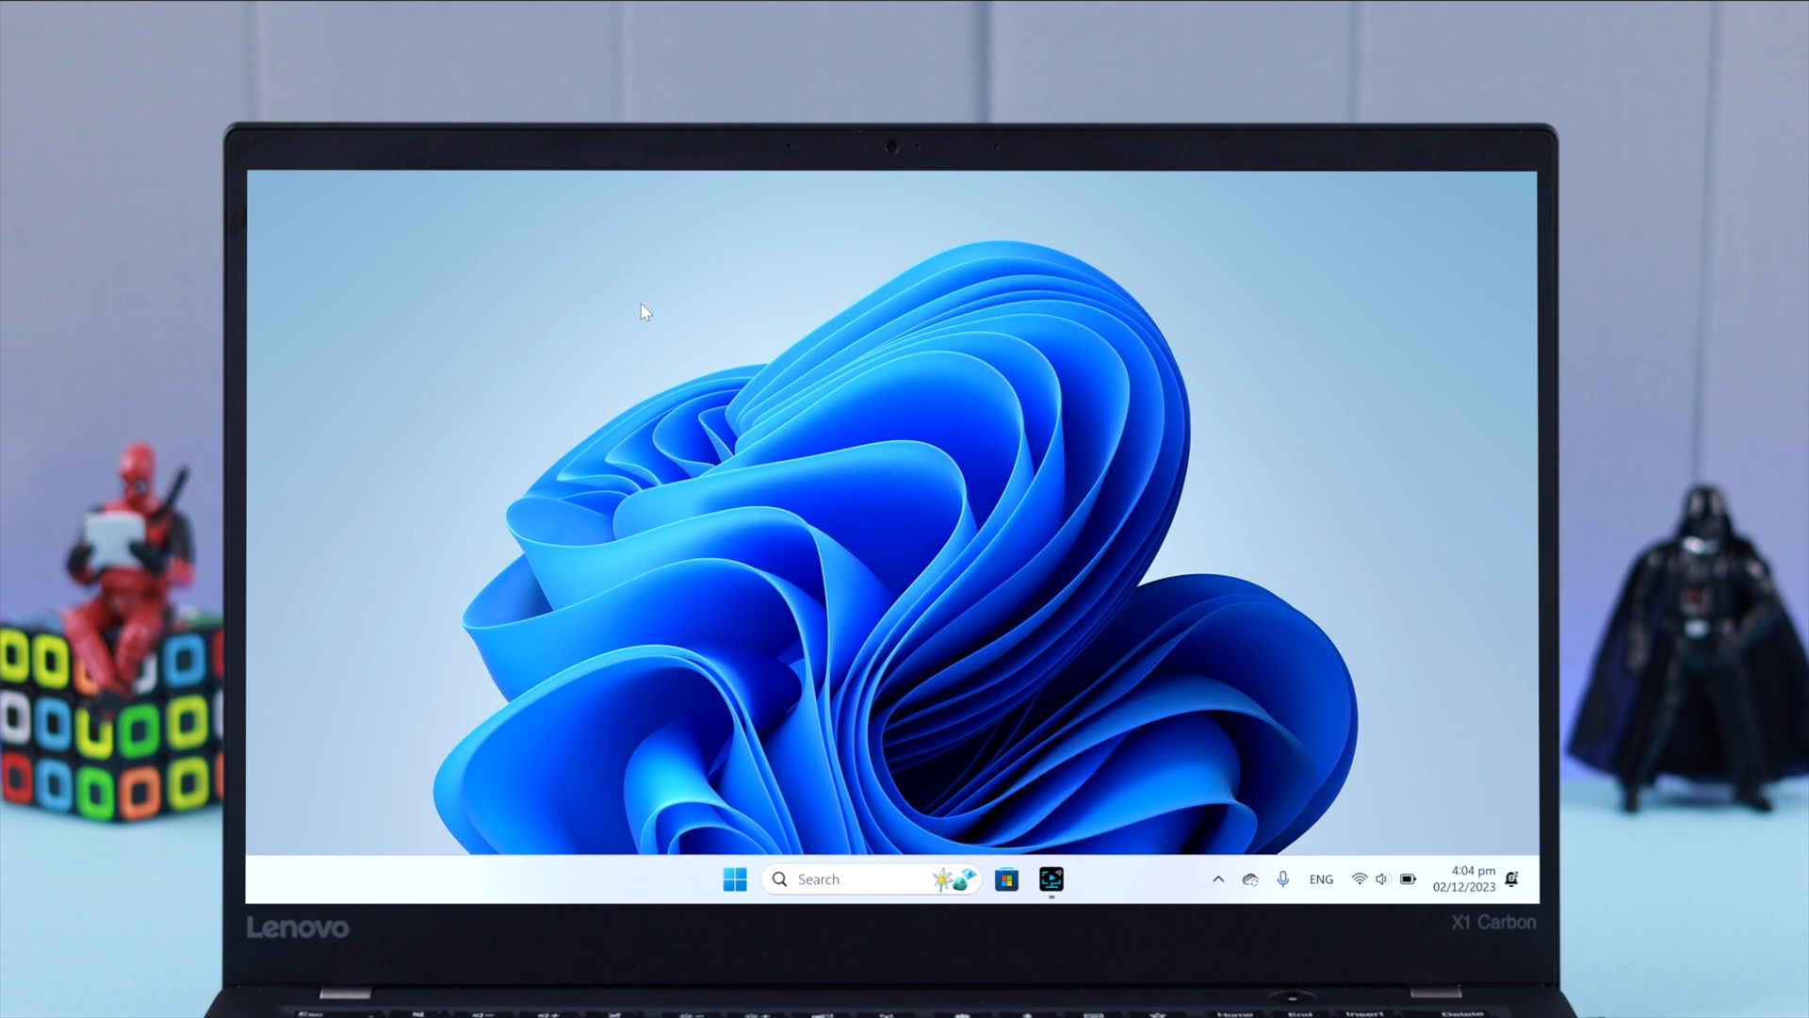
Enable View > Show desktop icons and arrange the icons into a column
right_click(643, 309)
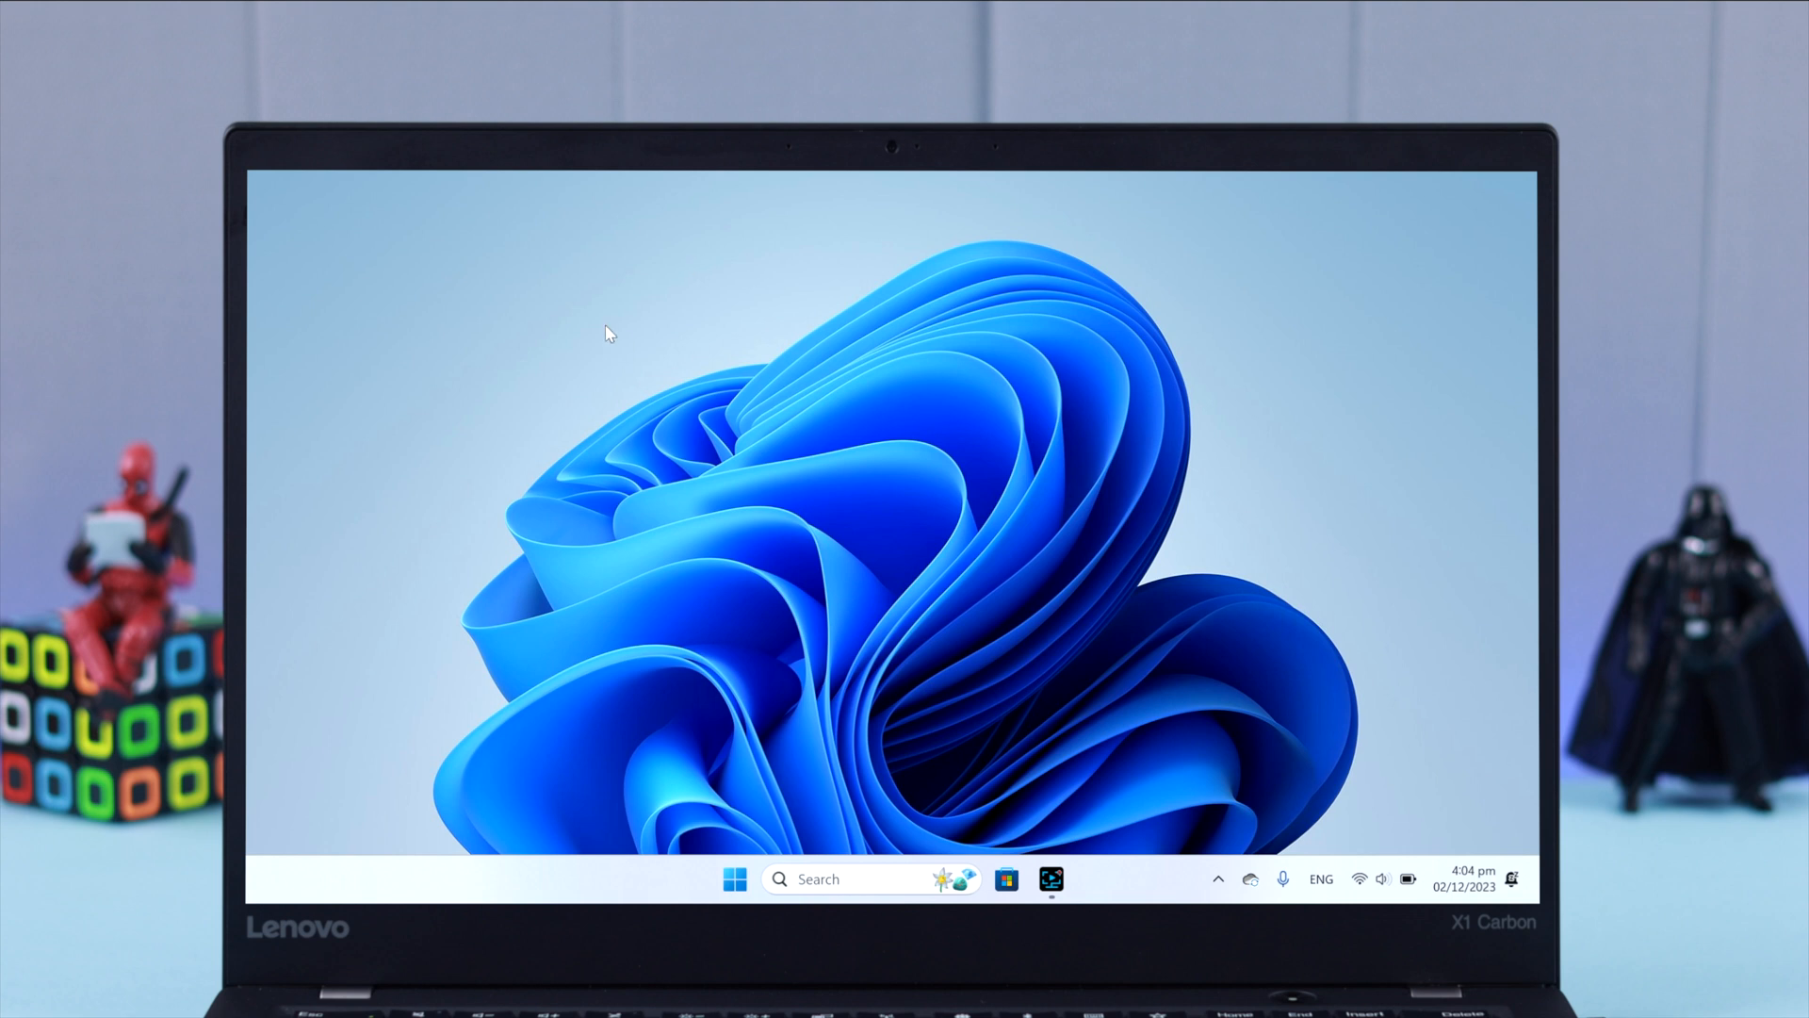
right_click(608, 334)
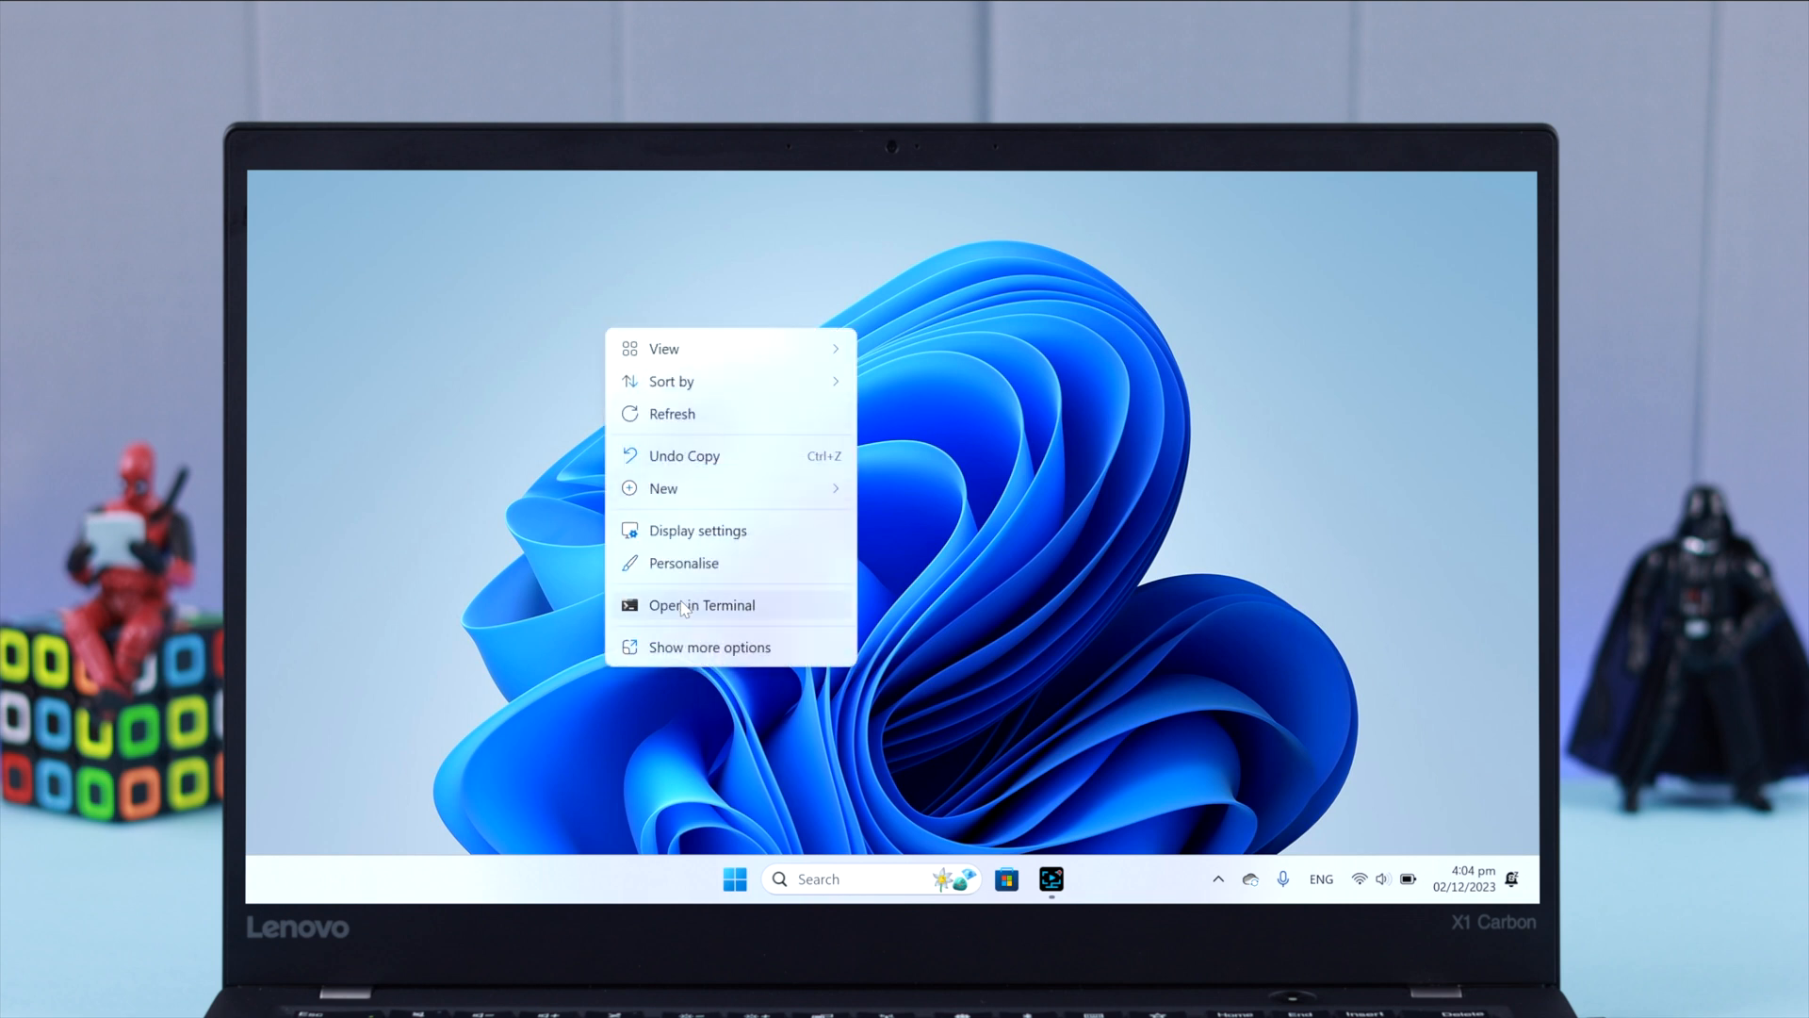
click(664, 348)
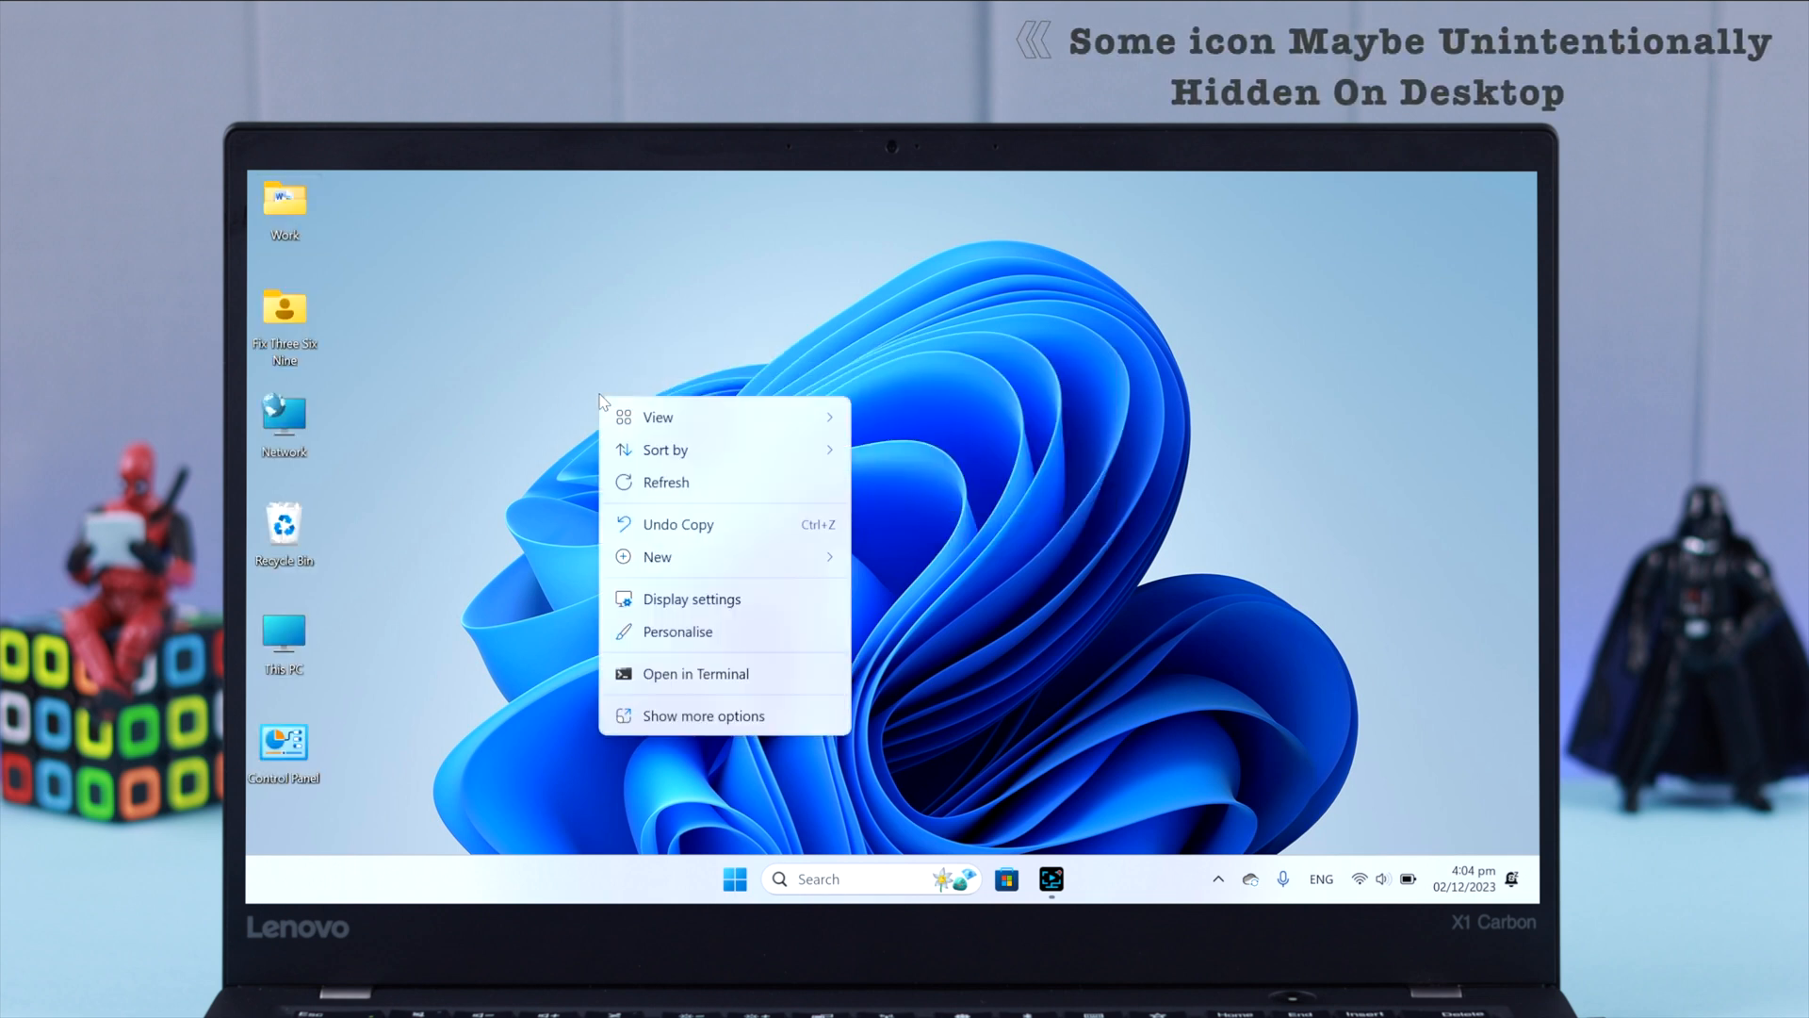
click(902, 458)
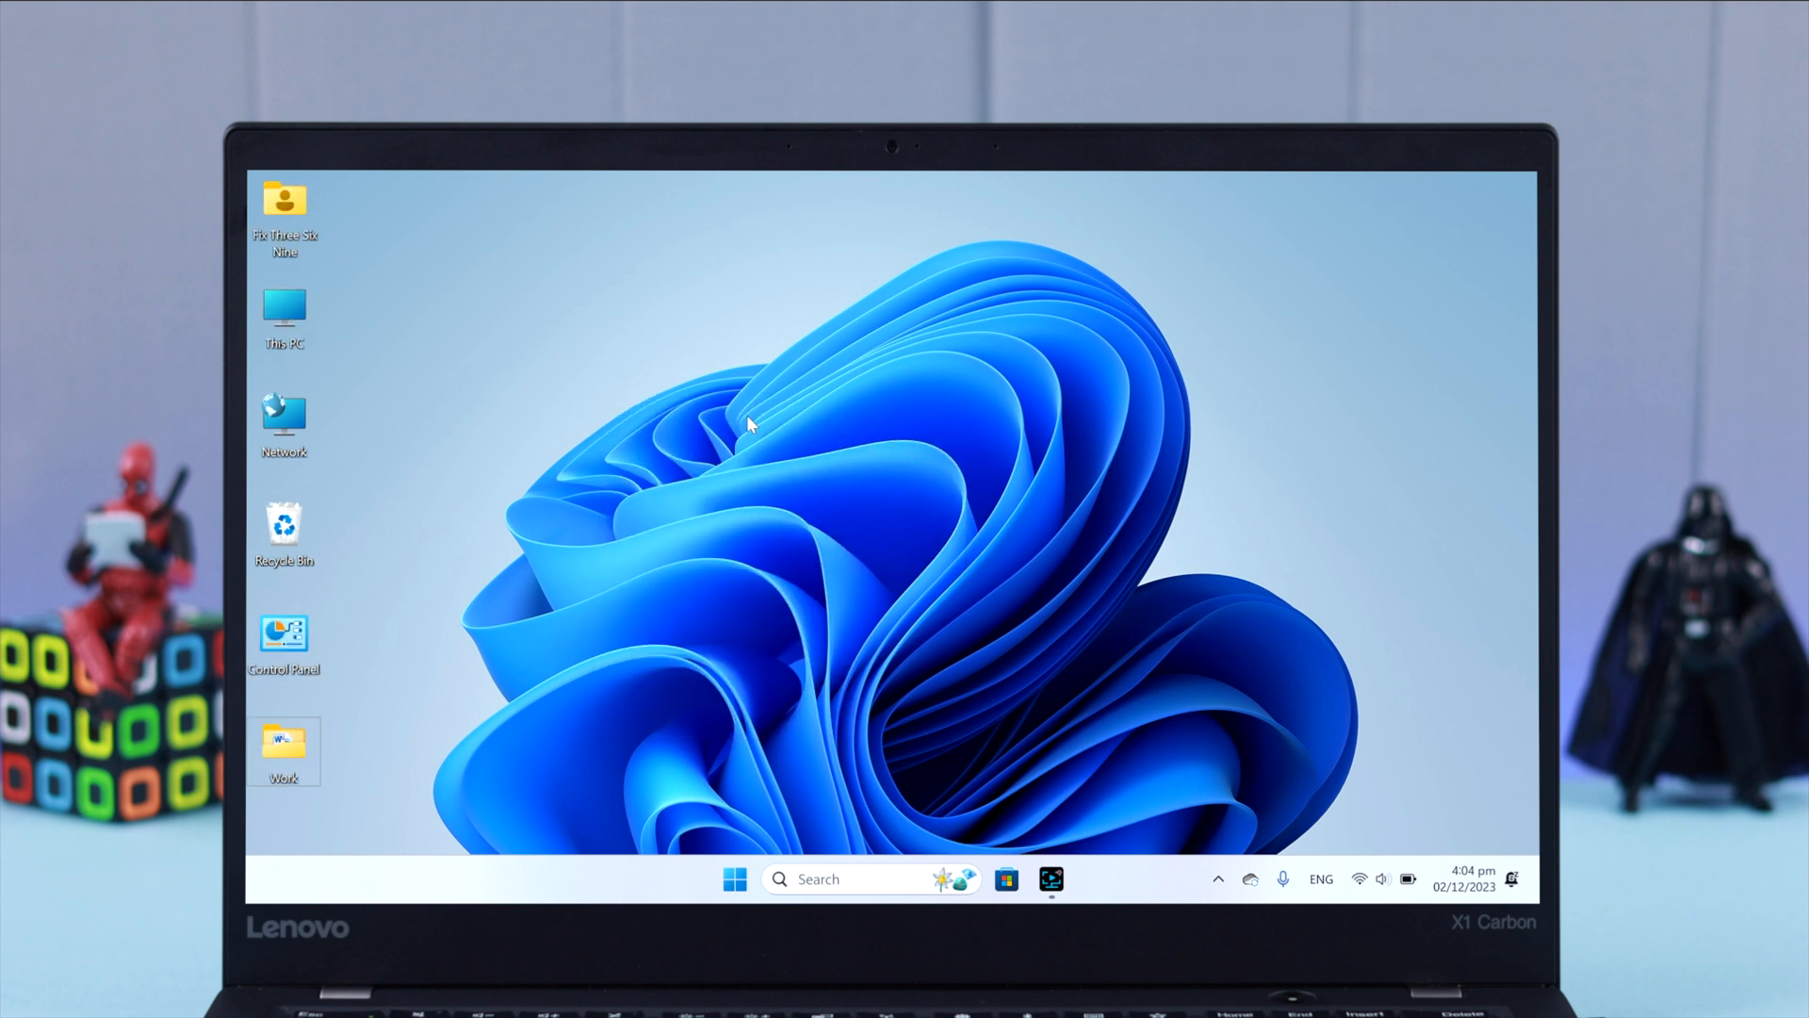
Sort the desktop icons by Item type from the desktop's shortcut menu
right_click(747, 425)
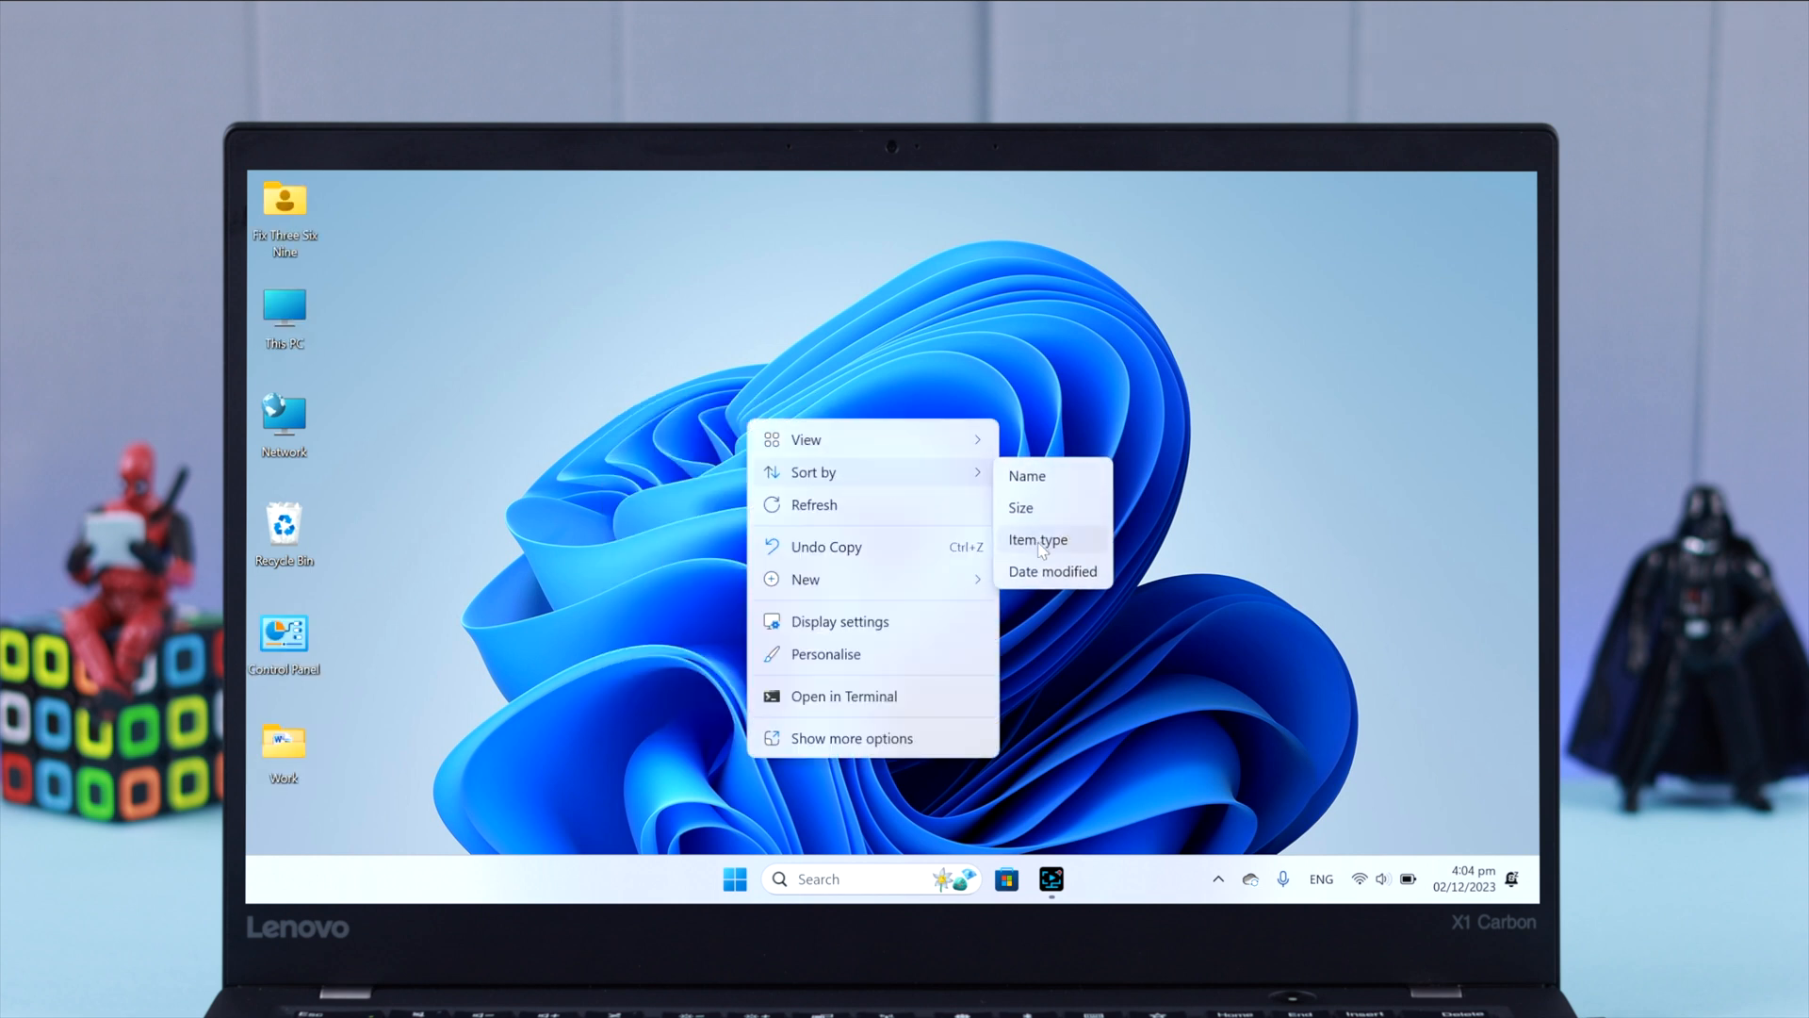
click(1037, 539)
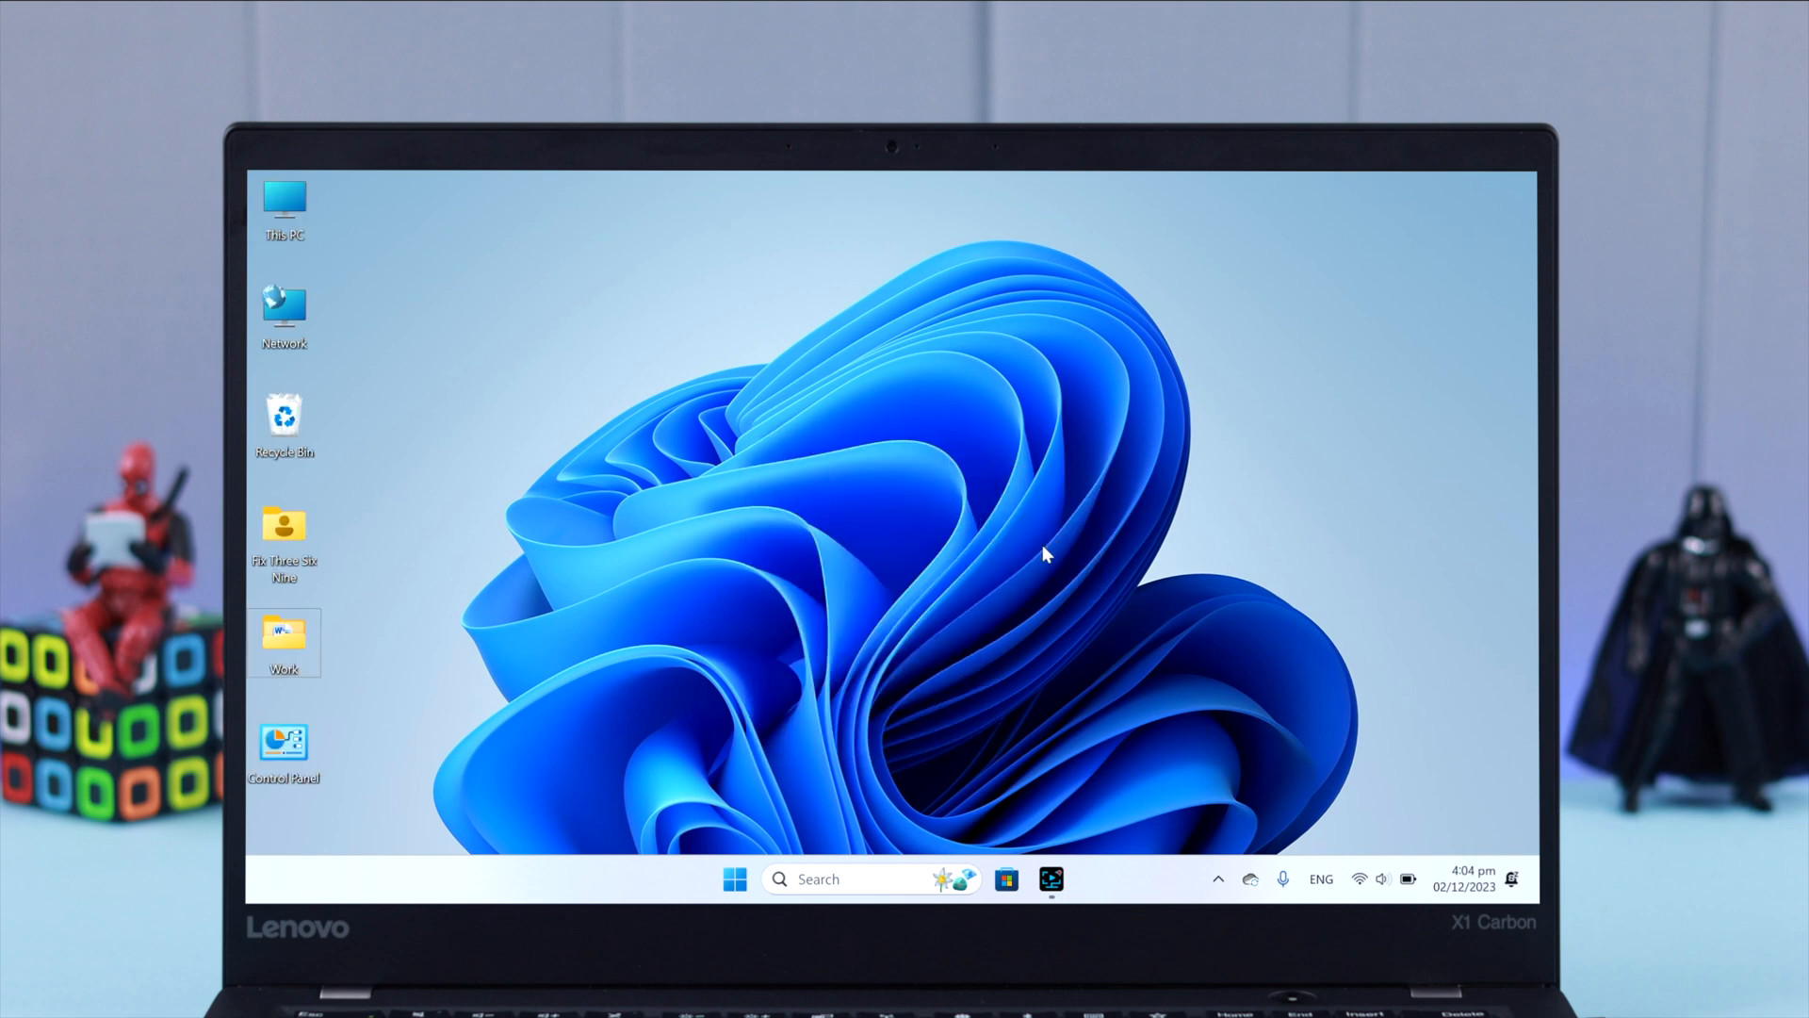